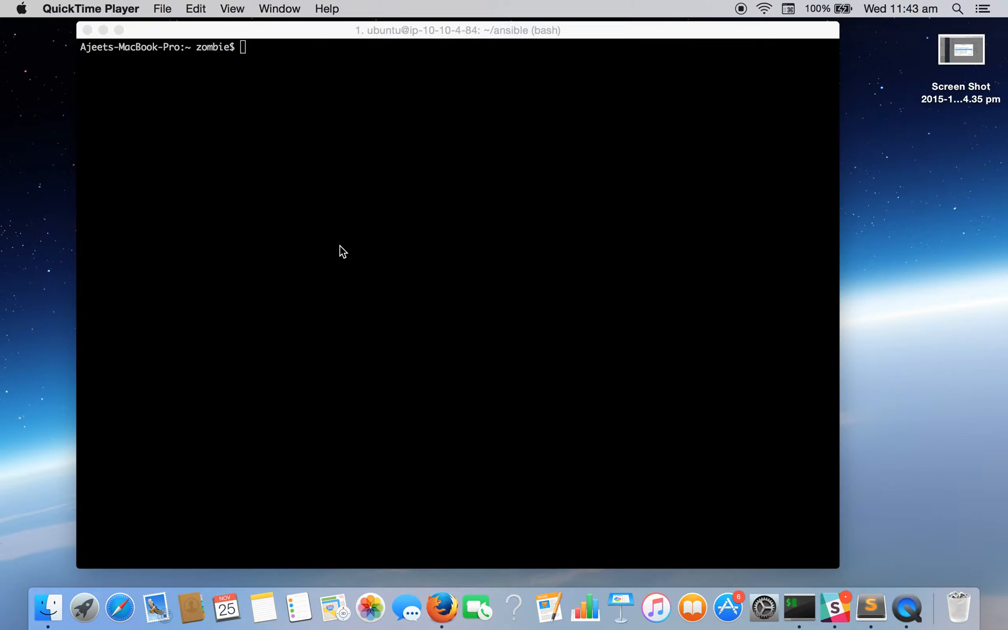
- Open a new file.txt in vi and enter insert mode
text(vi)
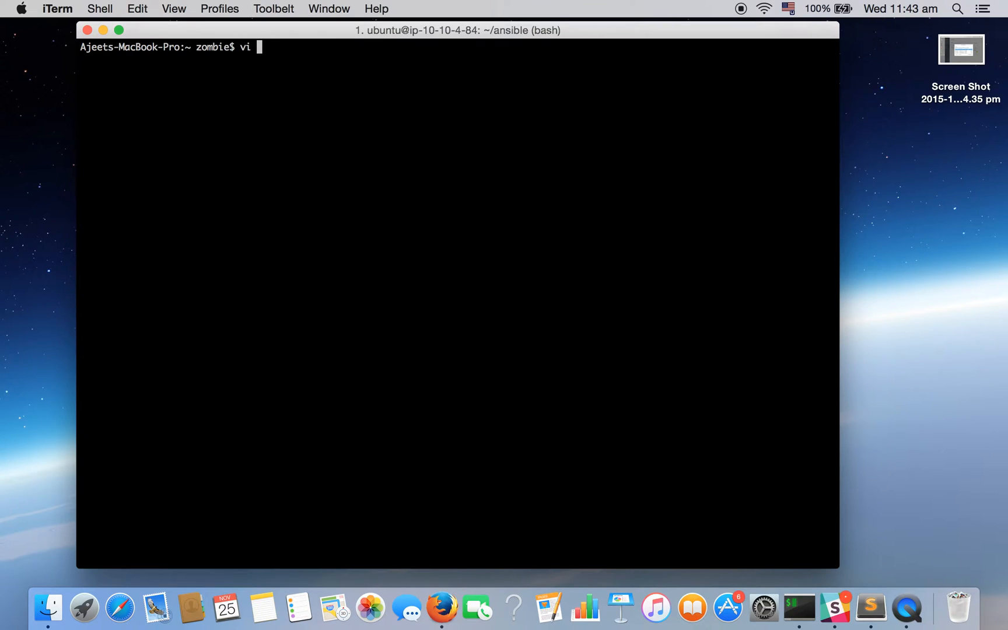
text(file.tx)
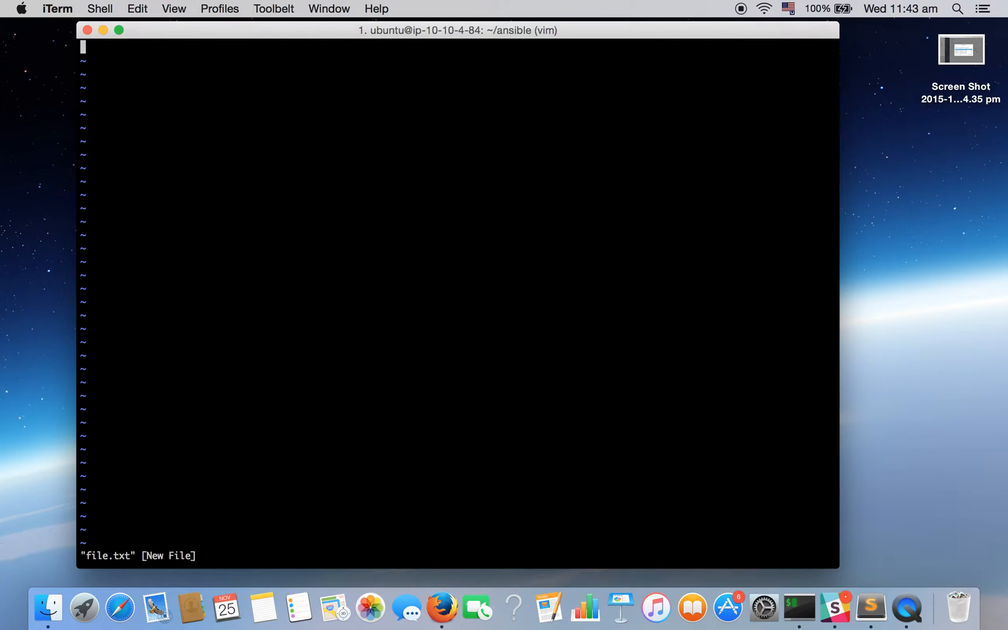
key(i)
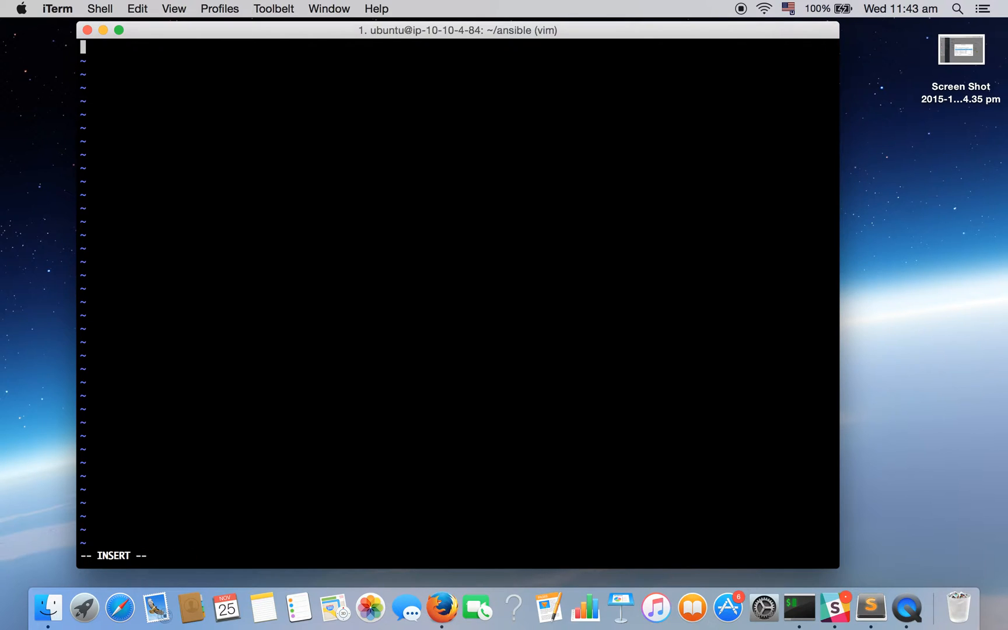
- Type the six lines from 'this is the first line' through 'this is sixth'
text(this is the firs)
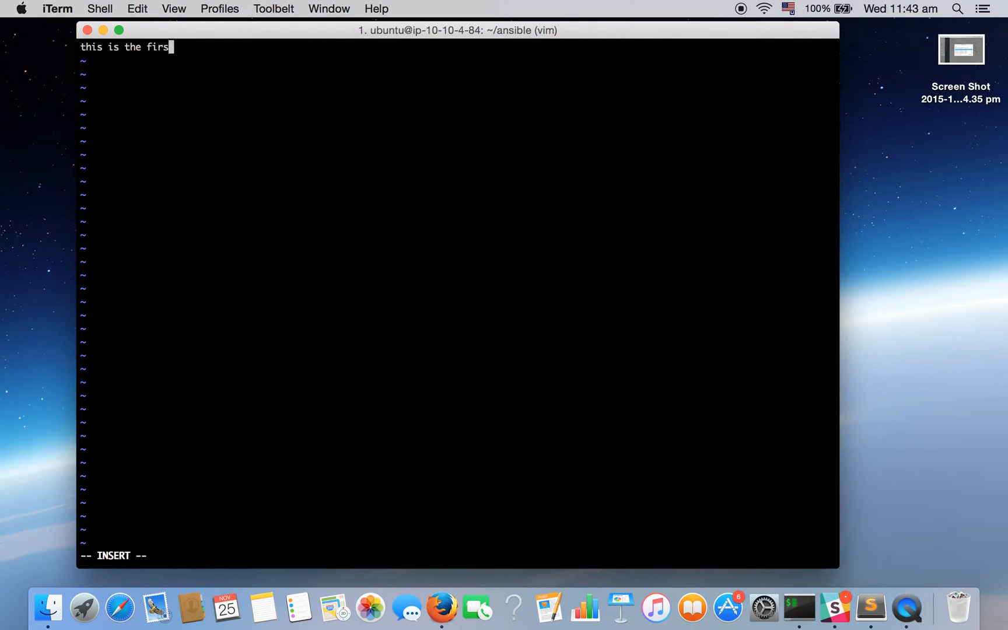
text(t line)
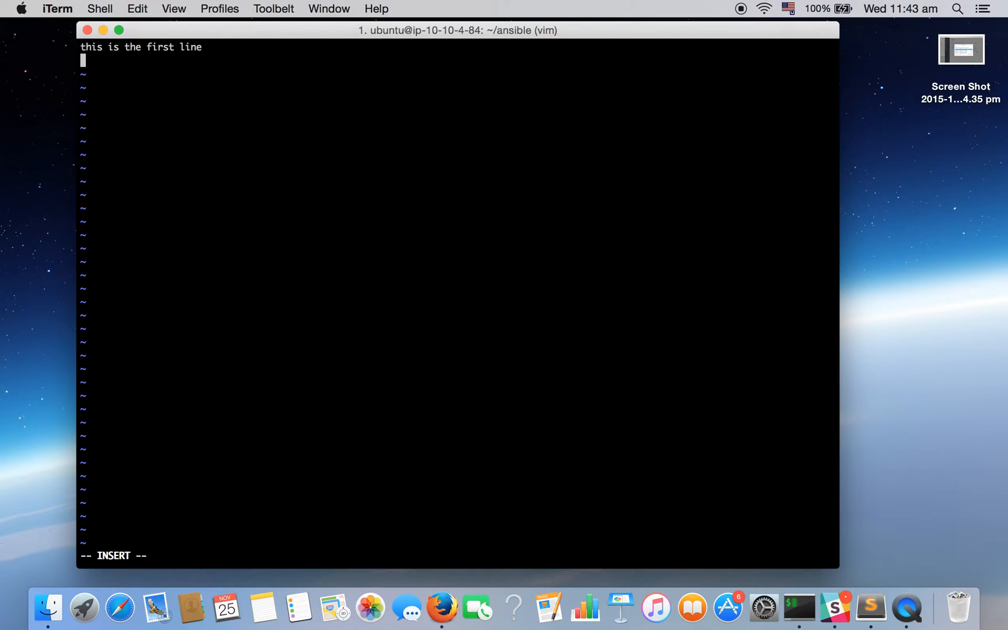
text(this is second)
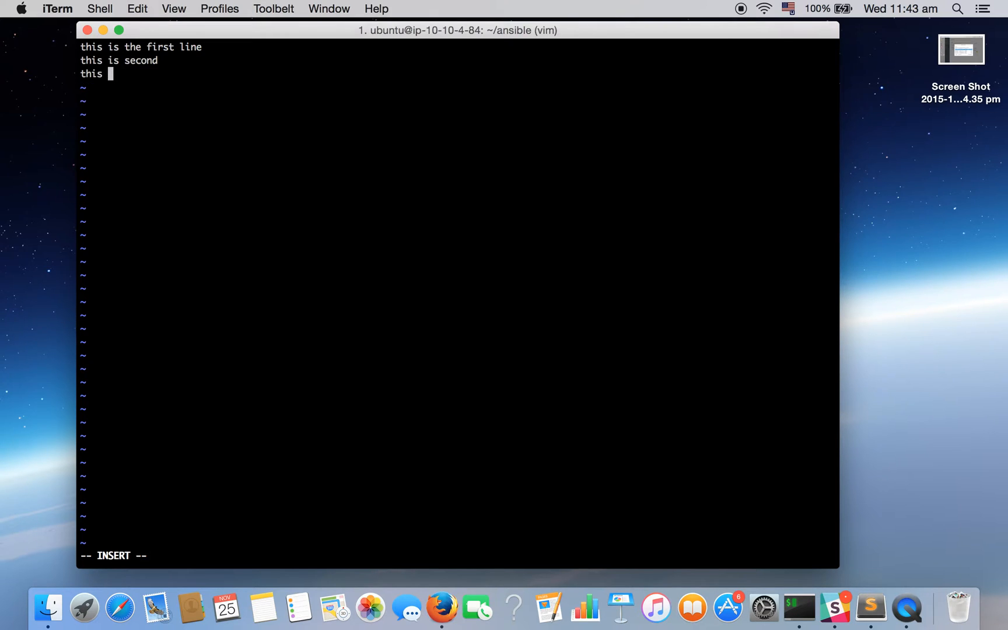
text(is third)
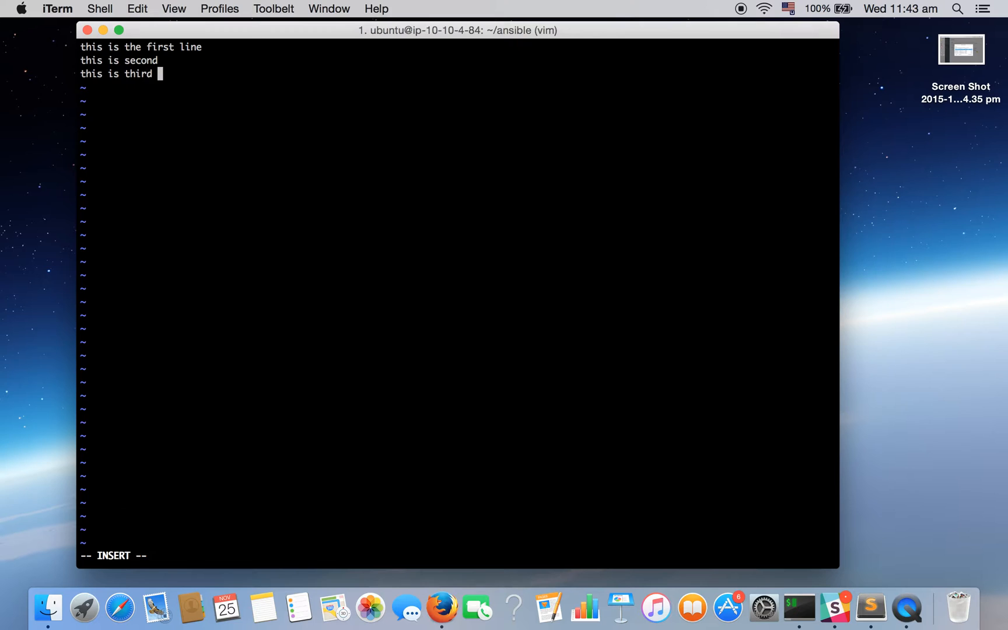
text(this is fou)
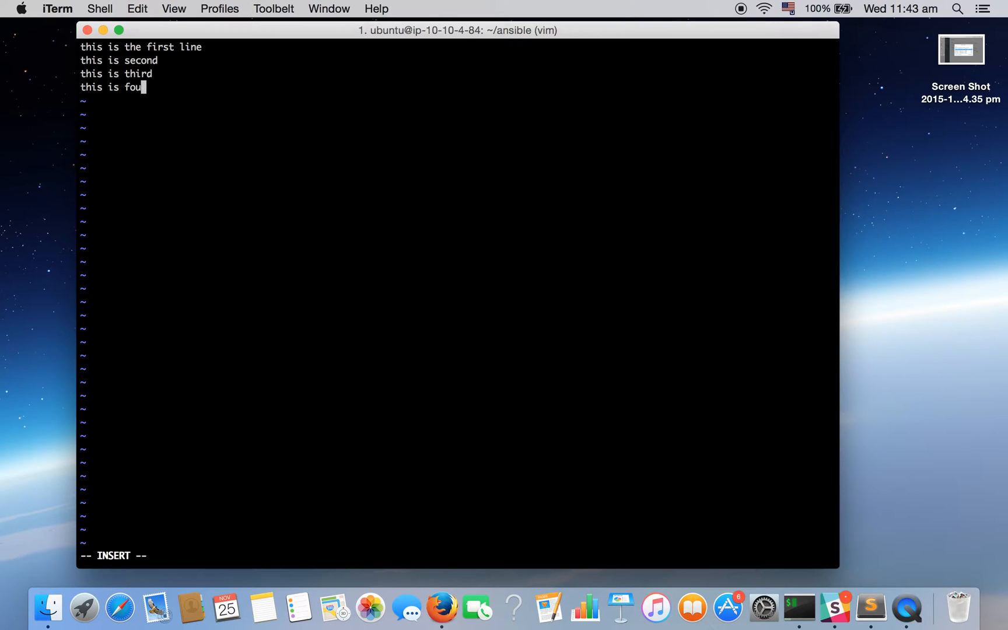
text(rth)
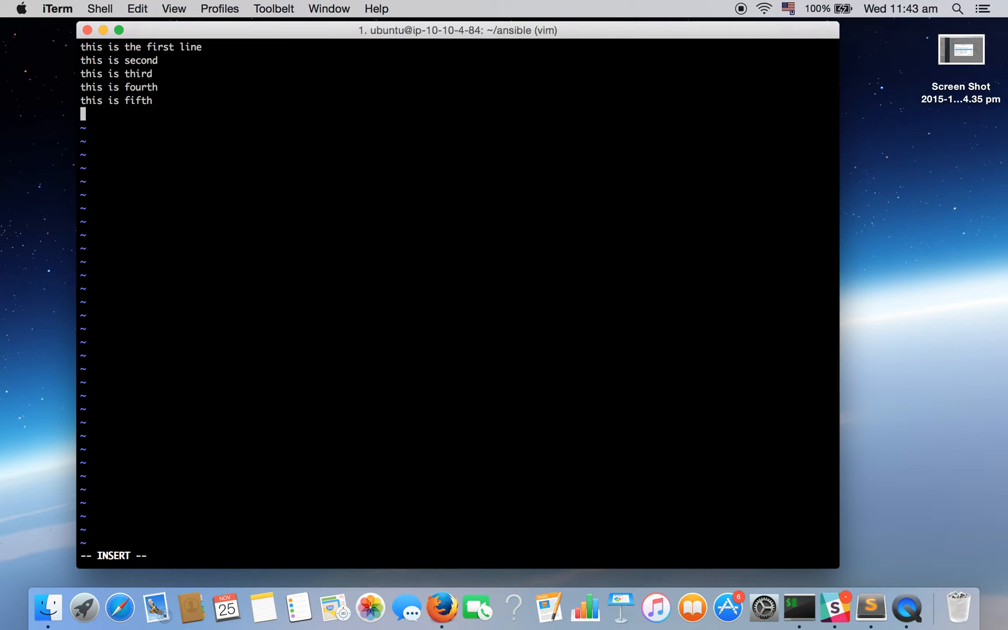
text(this is six)
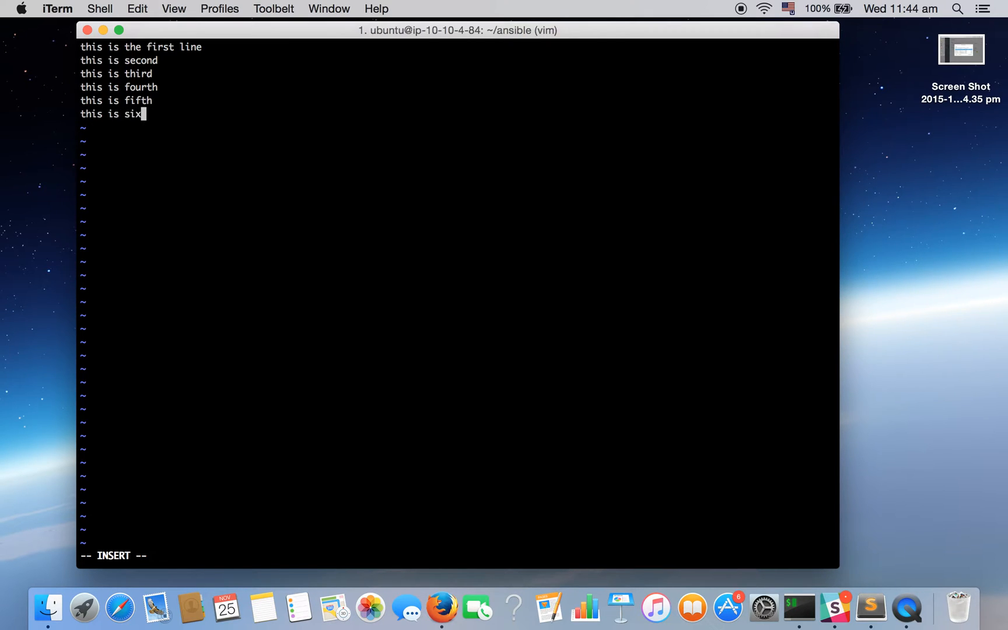
text(th)
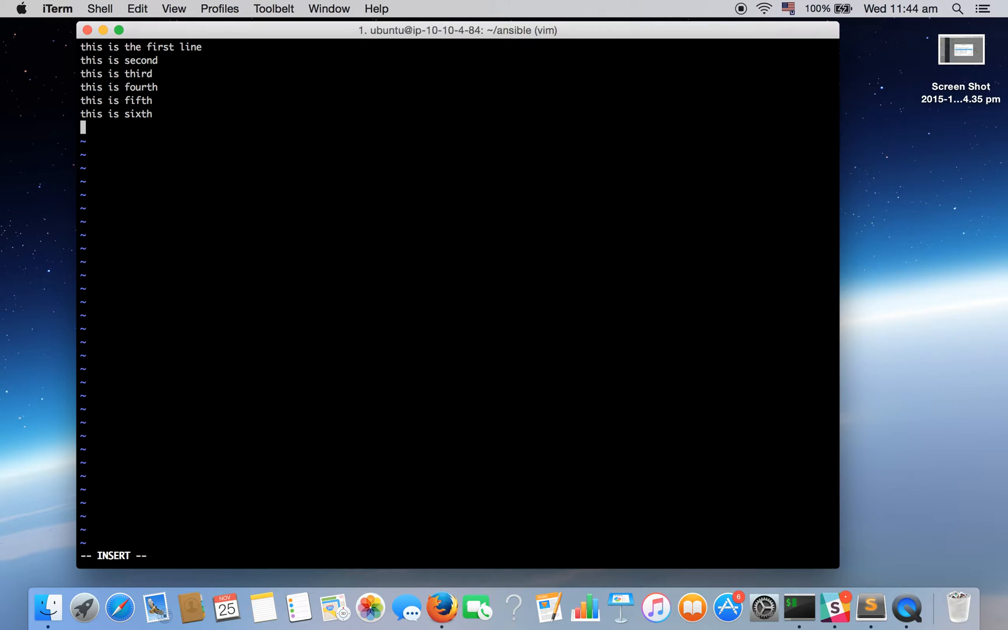
- Leave insert mode, save file.txt, and display it from the shell with cat
key(Escape)
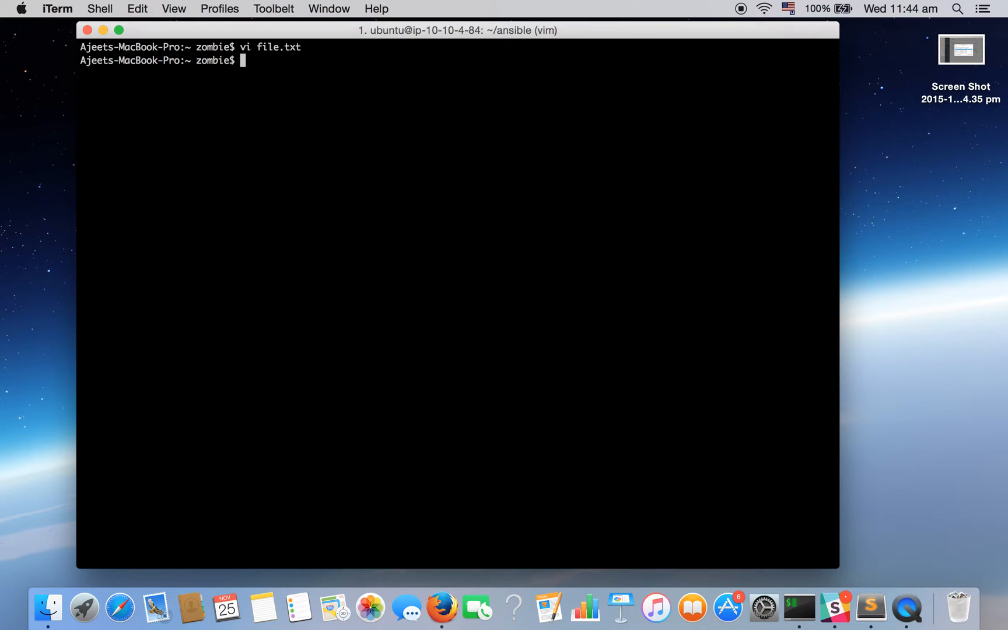
text(cat fi)
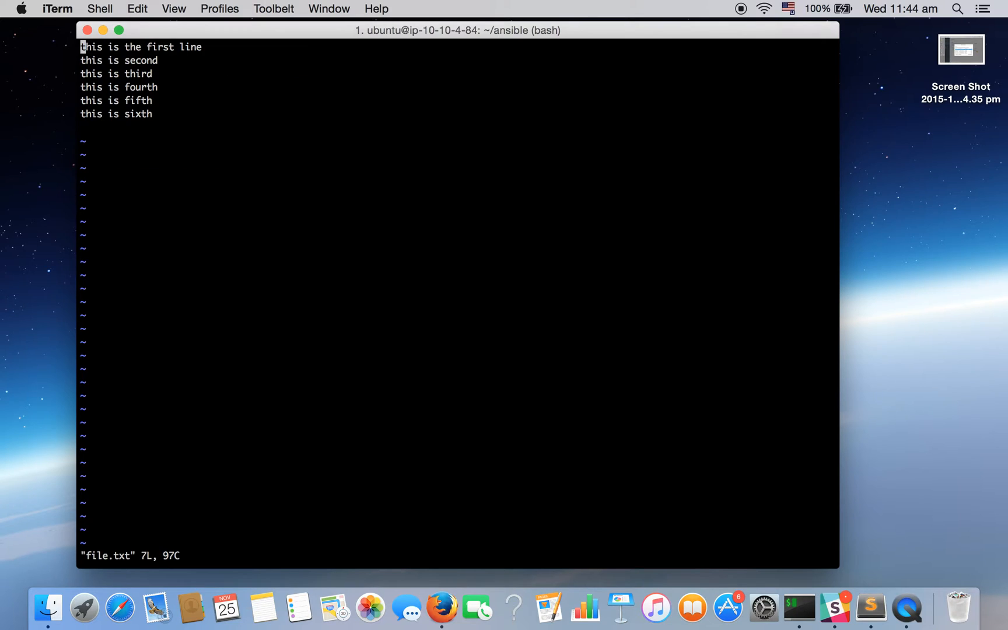
key(Return)
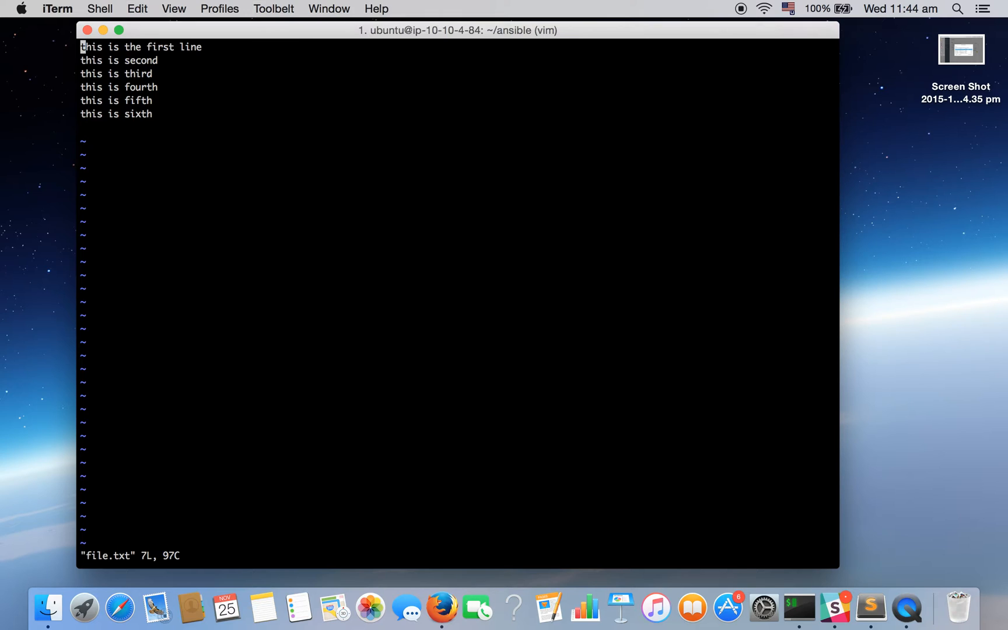
- Finish the sixth line and search the buffer for 'thir'
text(??)
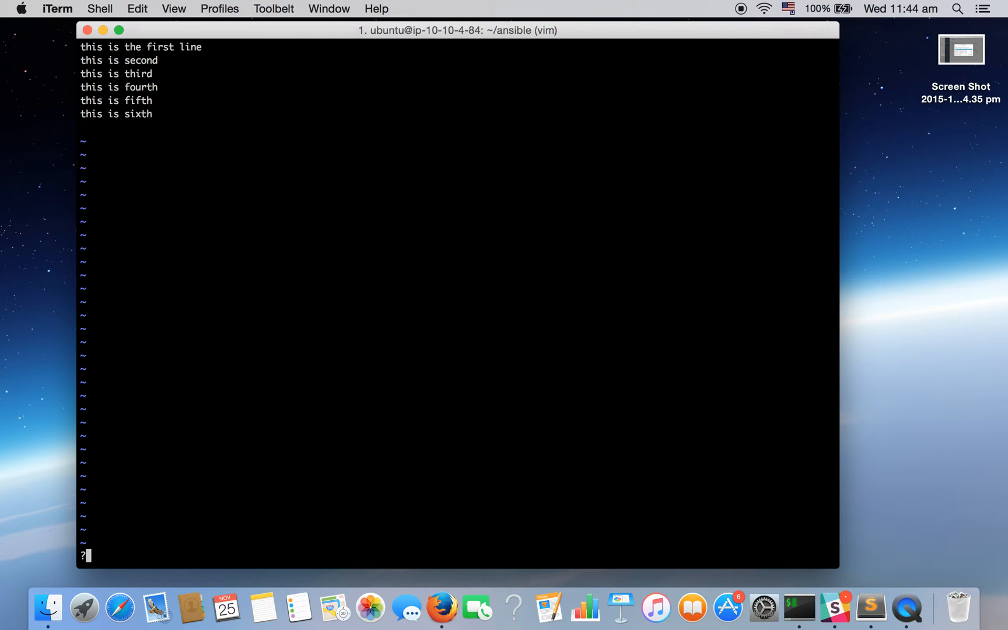
text(sixh)
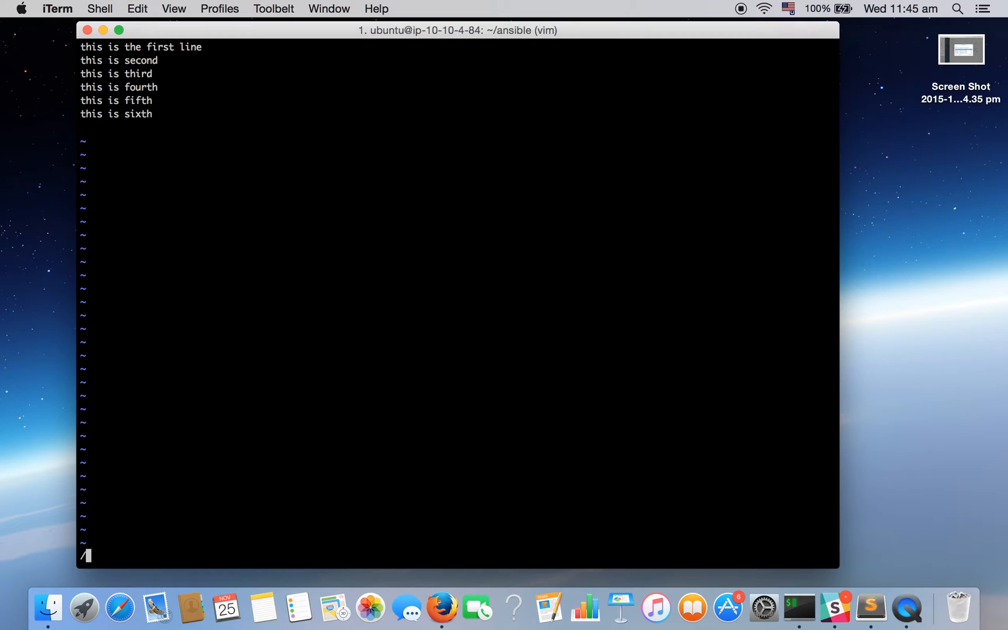
text(/thir)
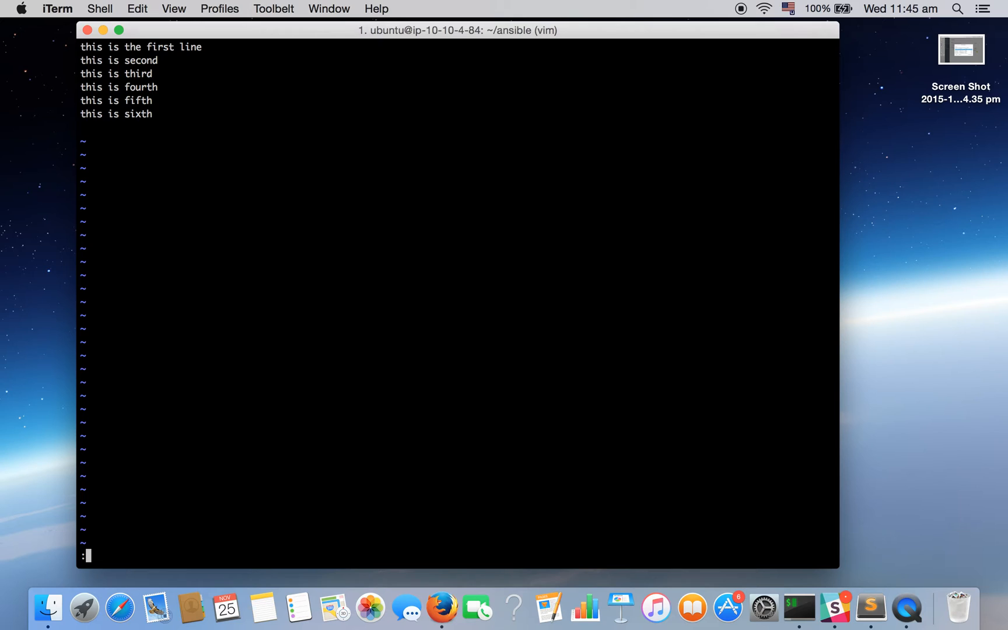
- Jump to line 4 and return to normal mode to begin a shell command
text(4)
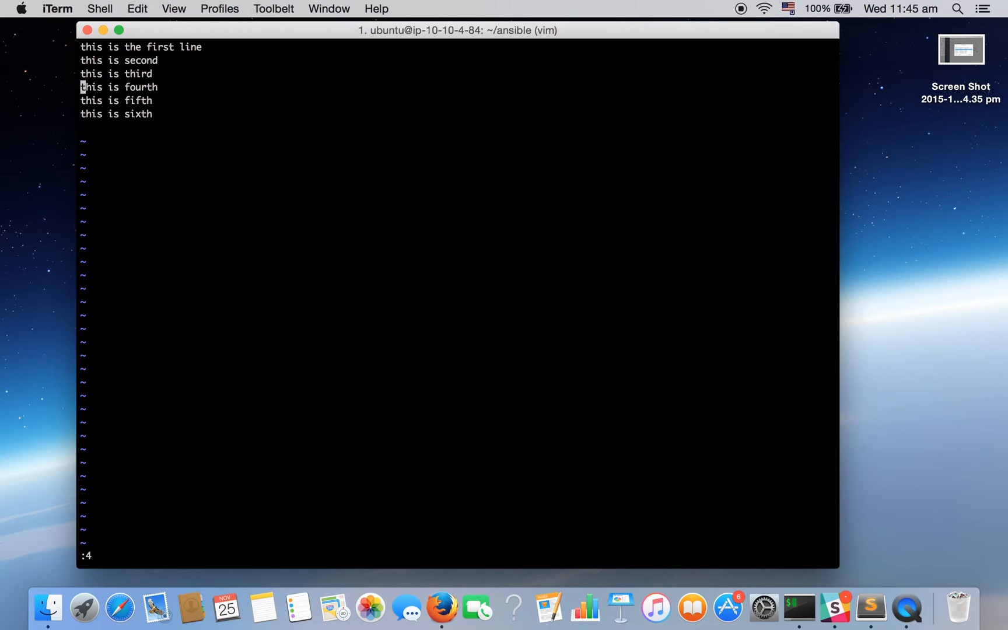
mouse_move(86, 30)
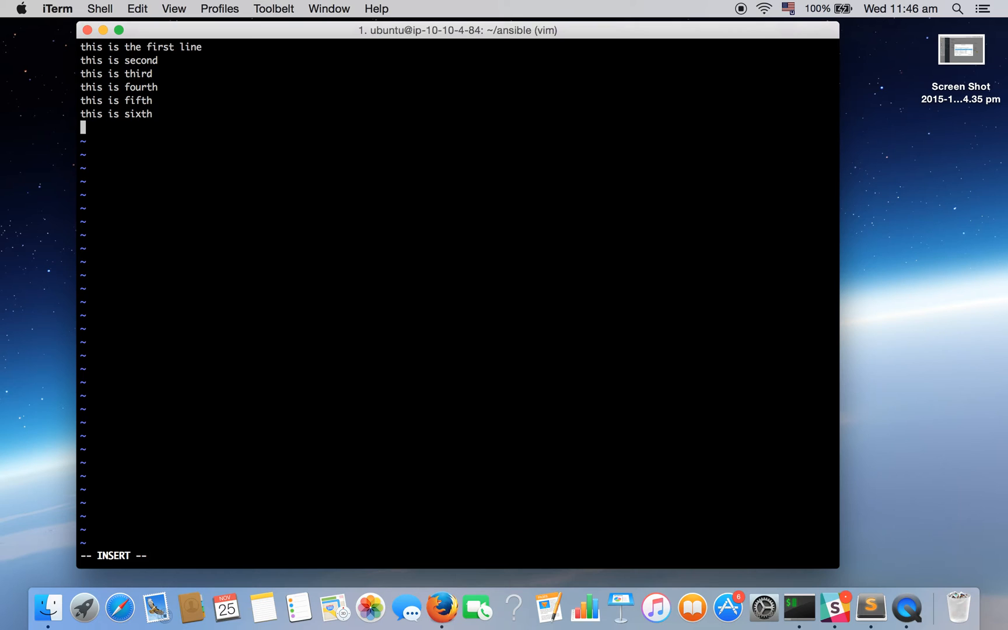
key(Escape)
text(:!)
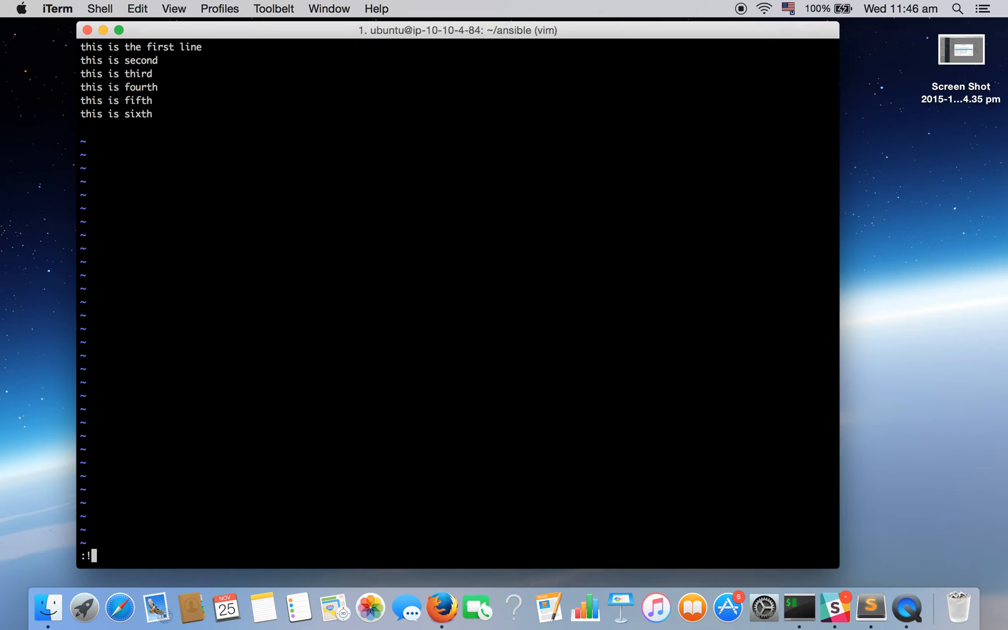
text(da)
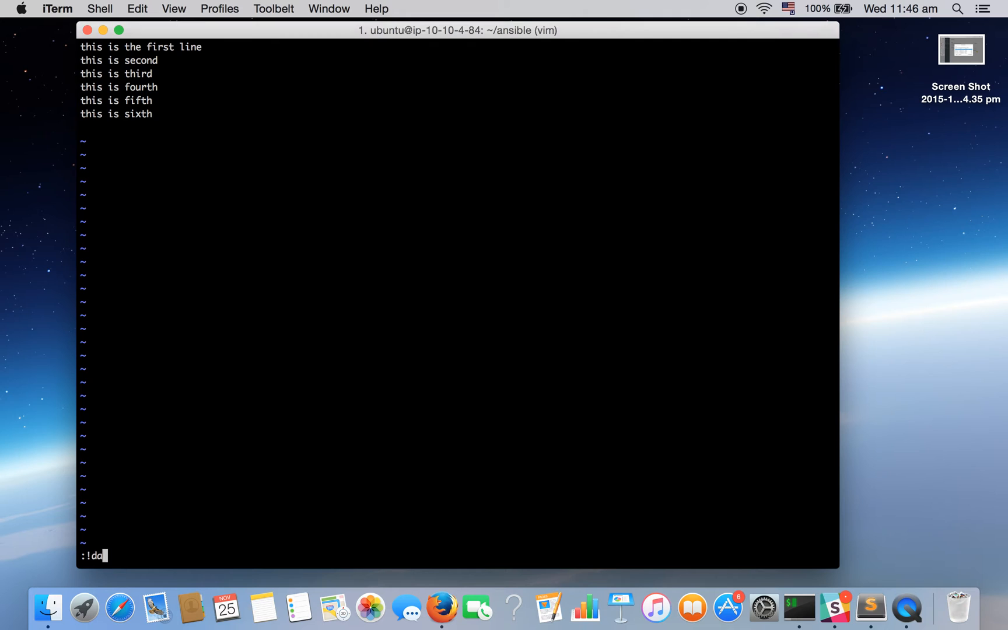
key(Return)
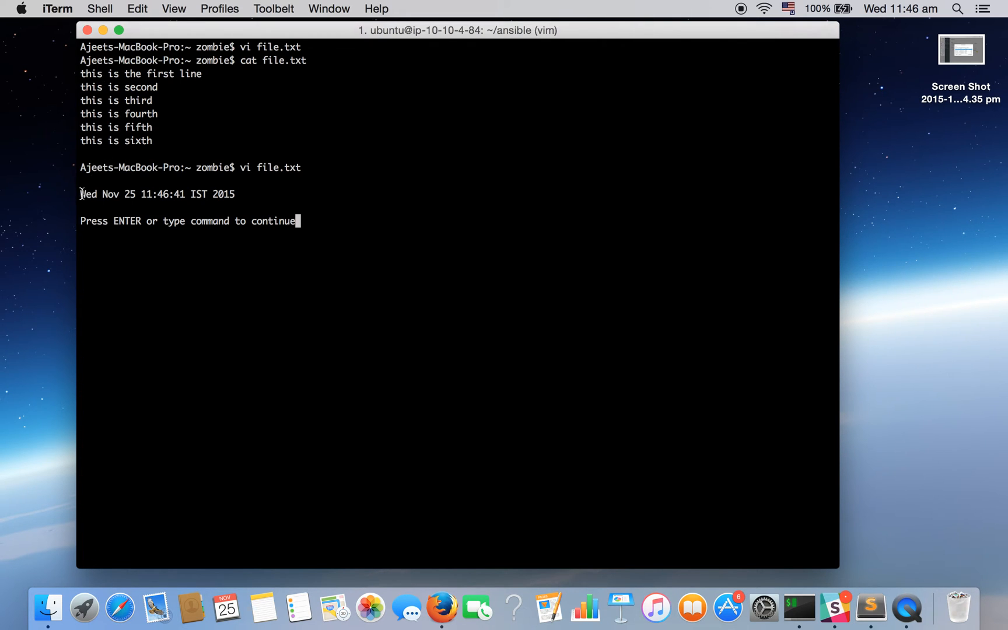
drag(115, 193, 234, 194)
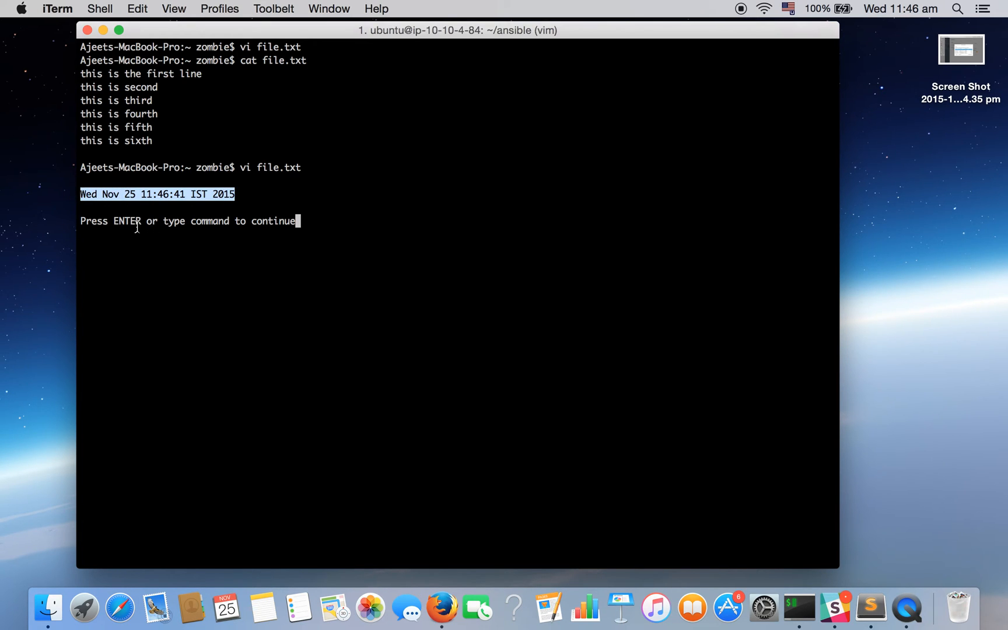
mouse_move(319, 220)
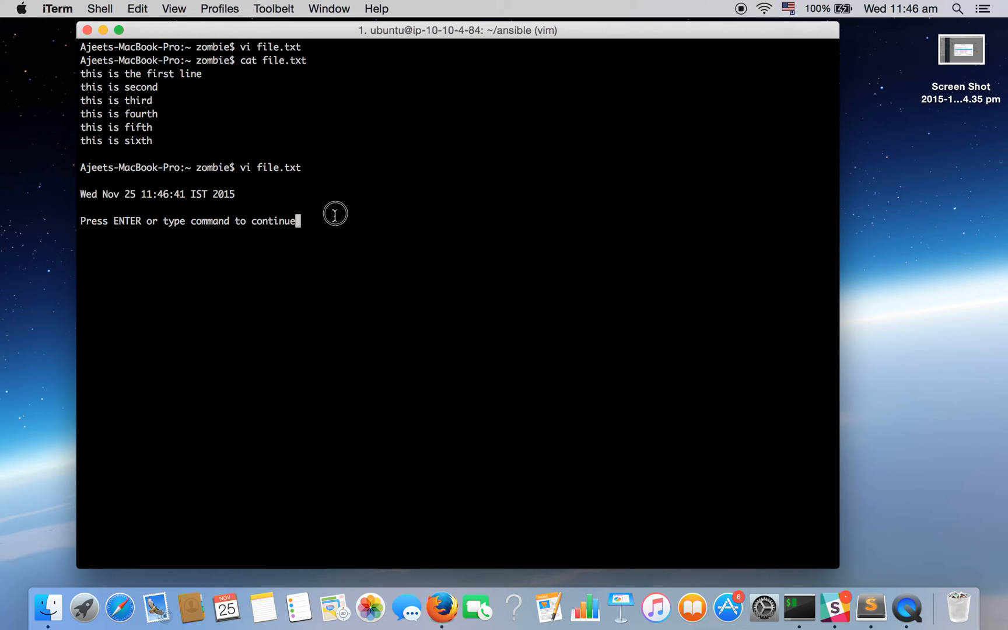
mouse_move(334, 214)
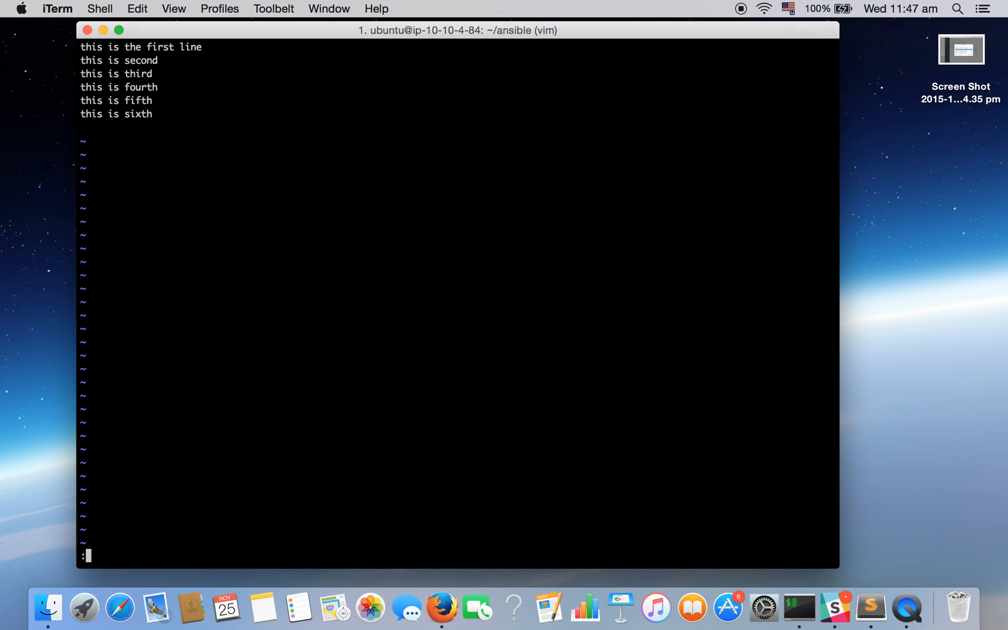
- Read the date output, Wed Nov 25 11:47:34 IST 2015, into the file with :r!date
text(:r!)
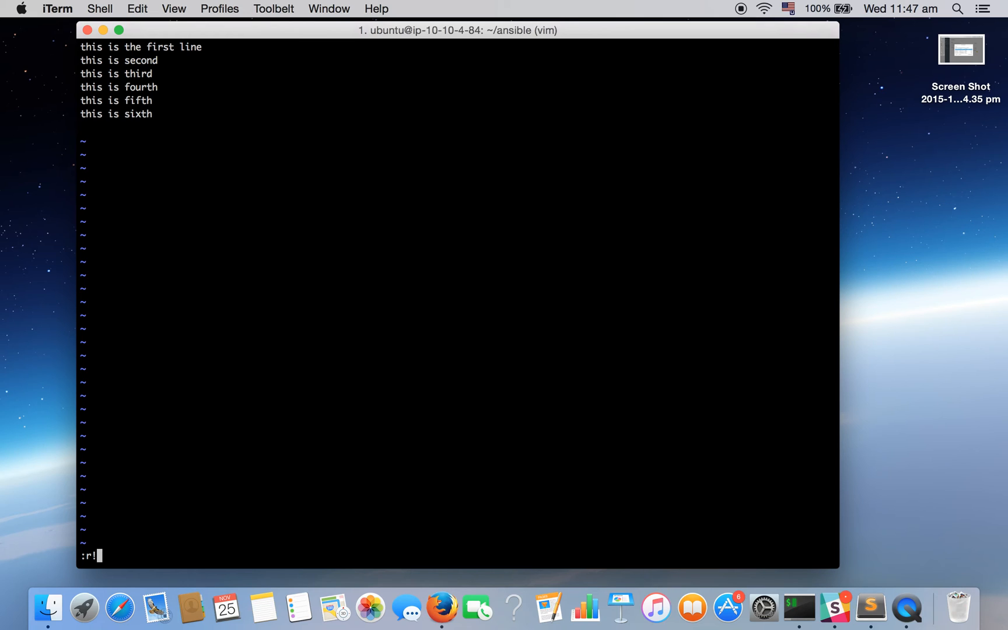
text(da)
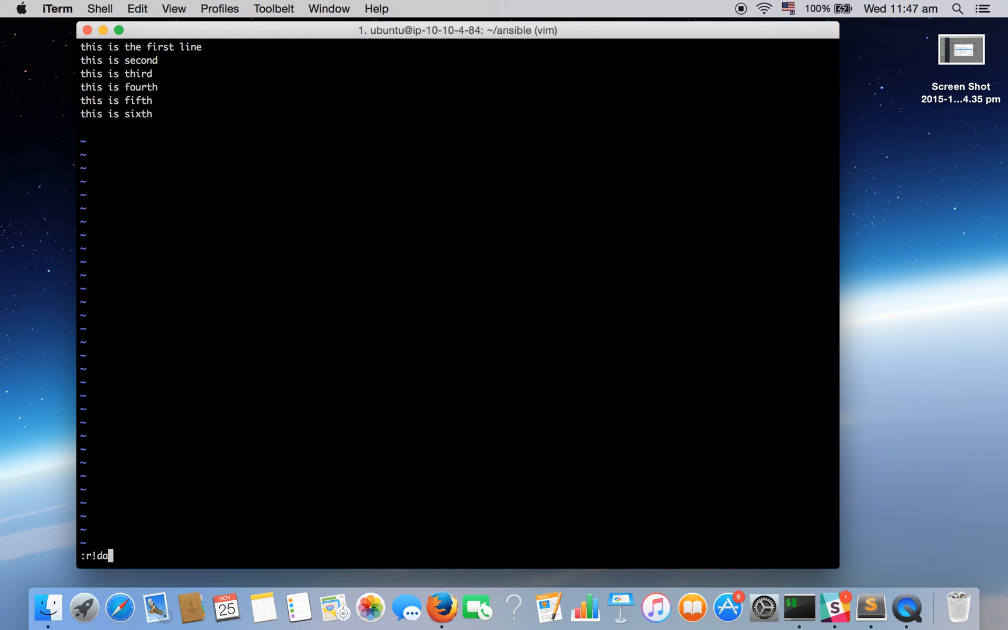
text(te)
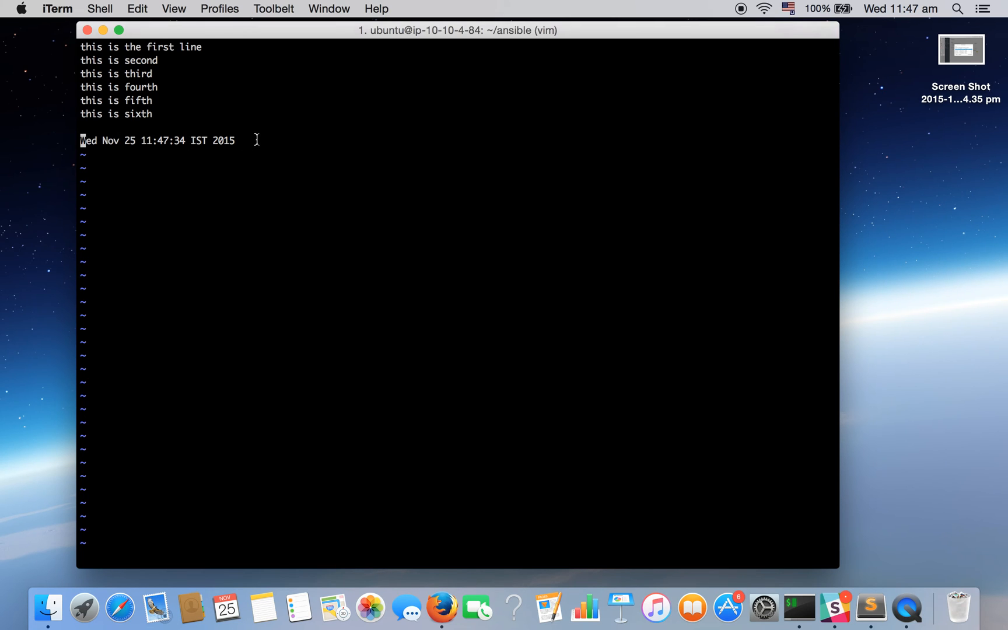
key(i)
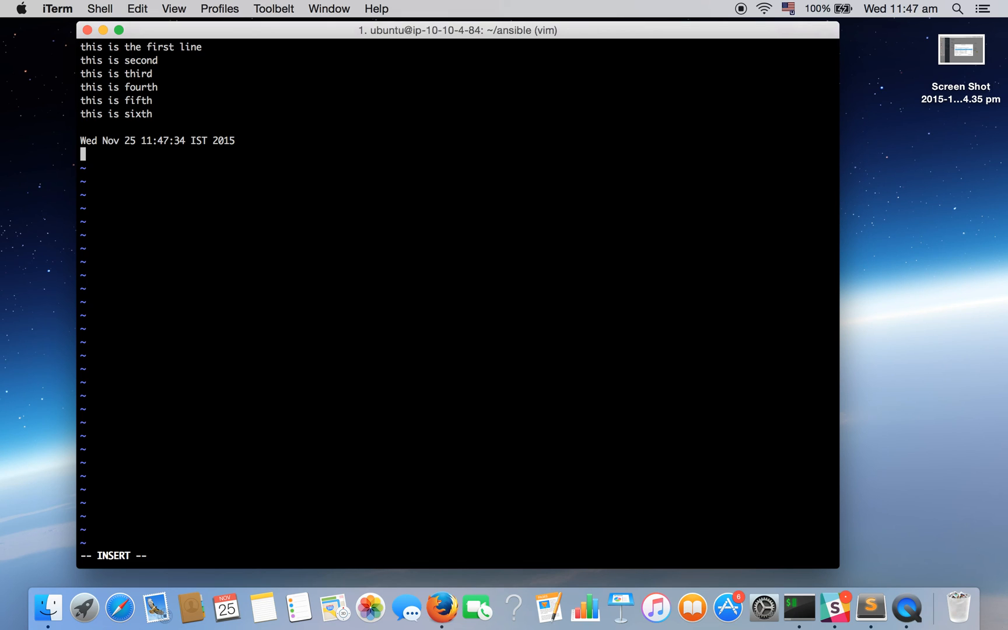
- Open a shell with :sh and run date and echo hii
key(Escape)
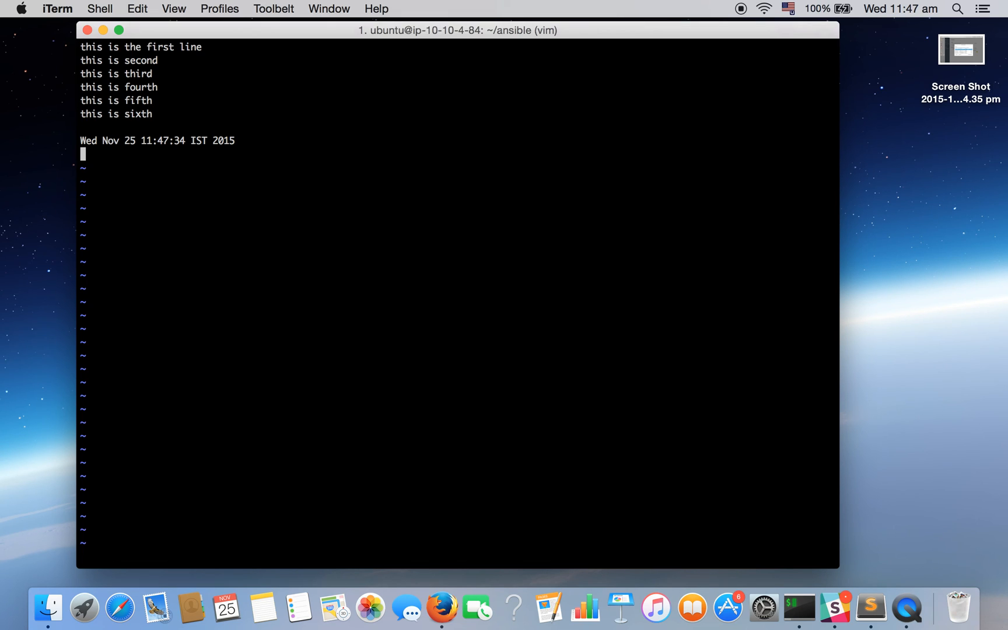
text(:sh)
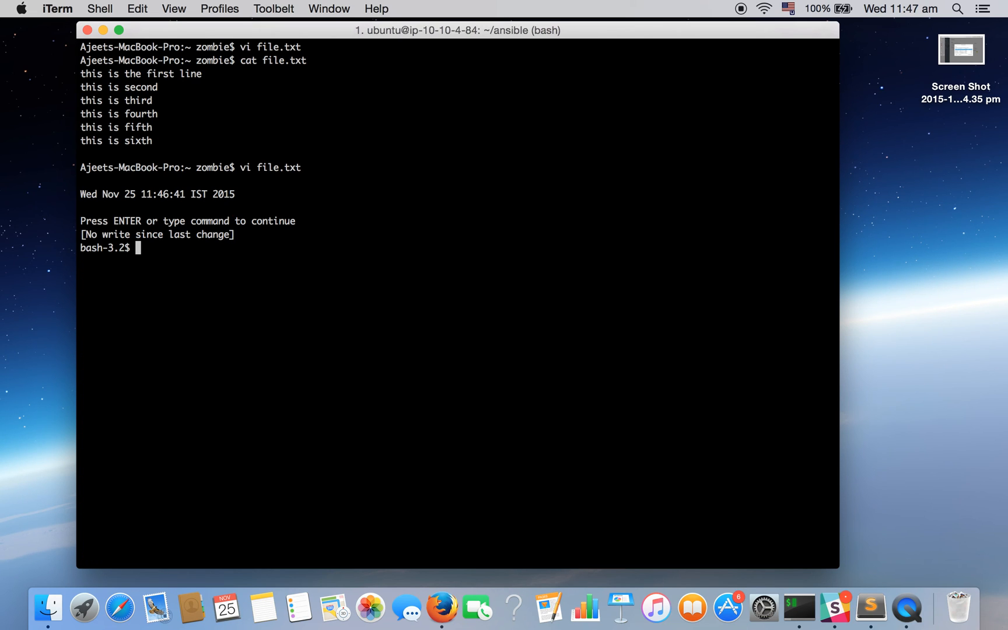
text(date)
text(ech)
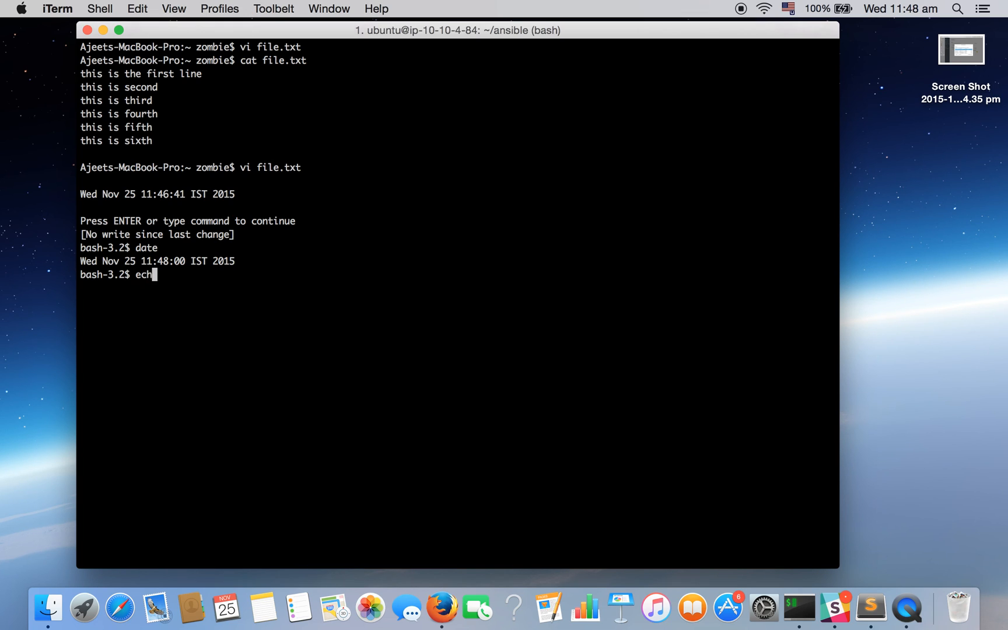
text(o hii)
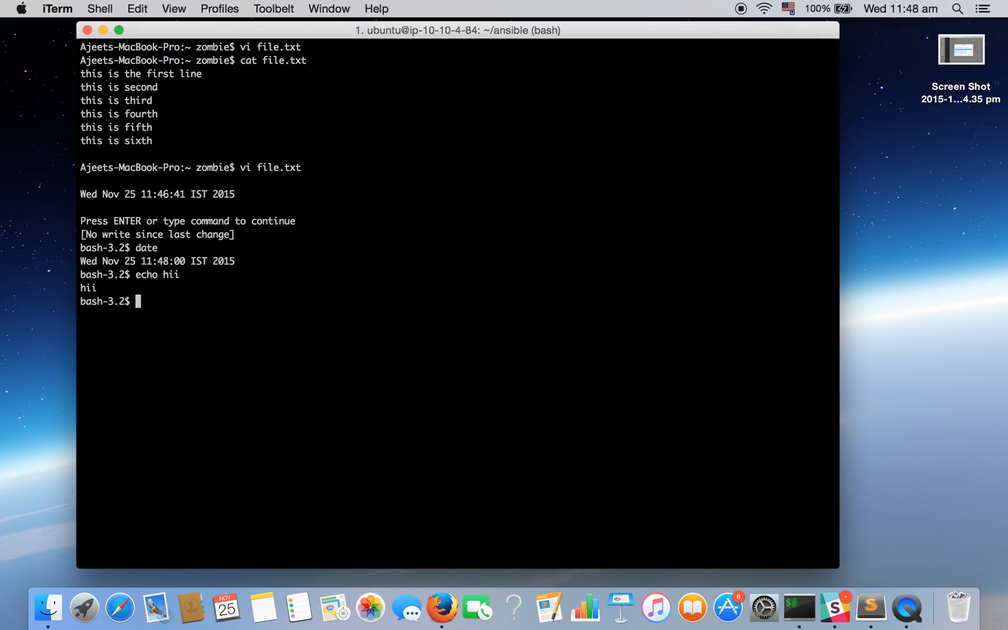